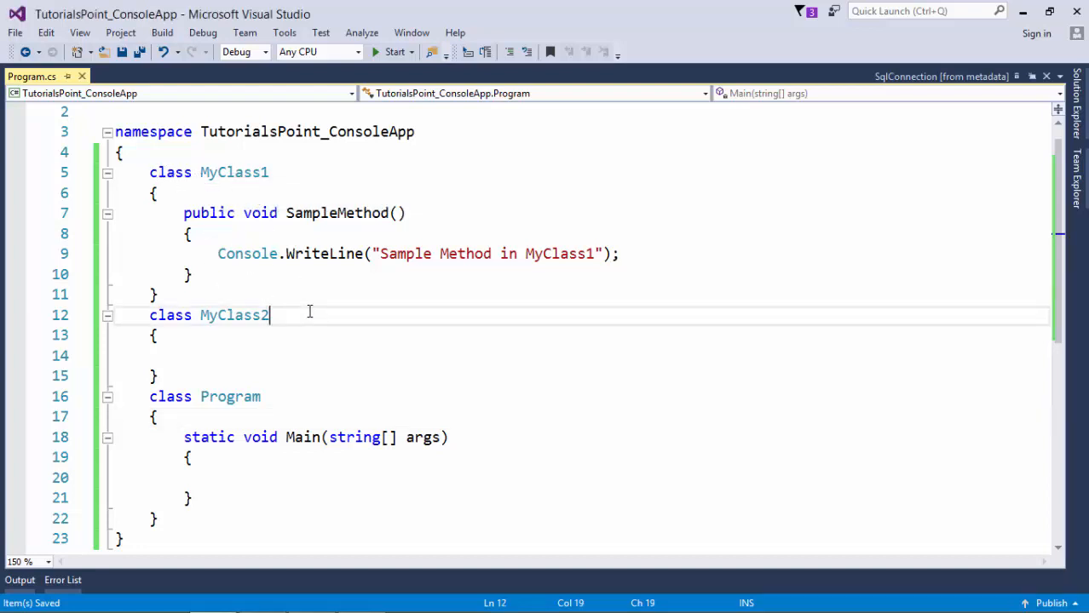
Step: Append ': MyClass1' after 'class MyClass2' so it derives from MyClass1
type(": M")
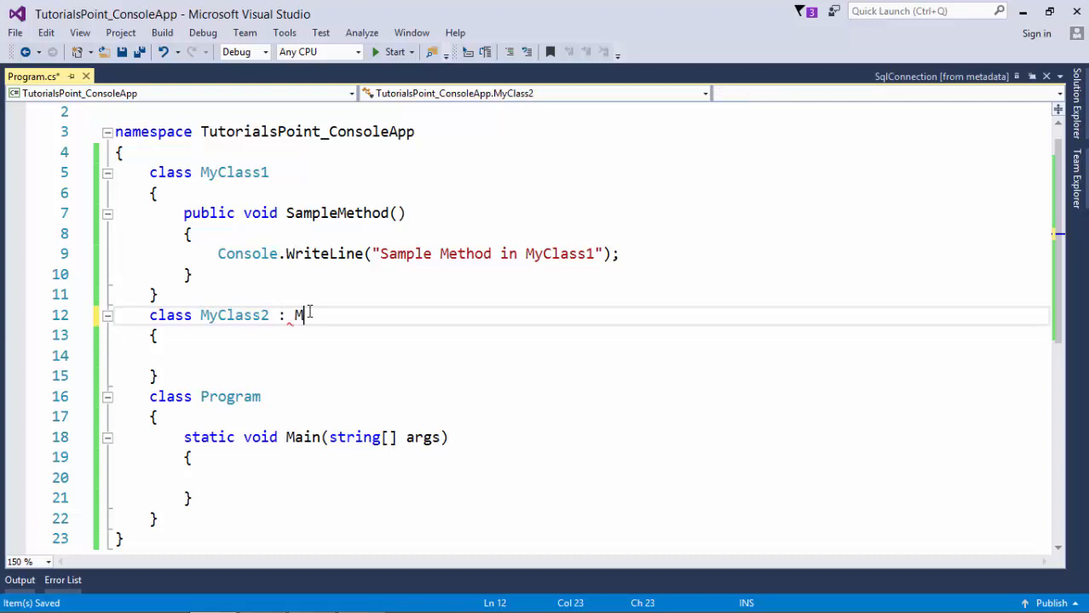
type("yClass1")
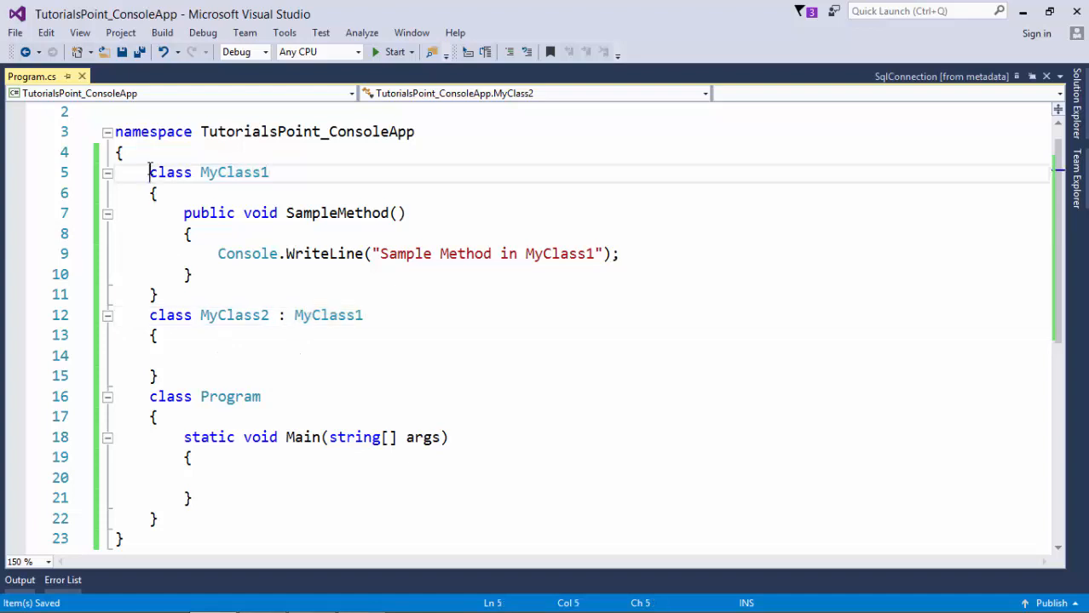
Step: Add the 'sealed' modifier before 'class MyClass1'
type("sealed")
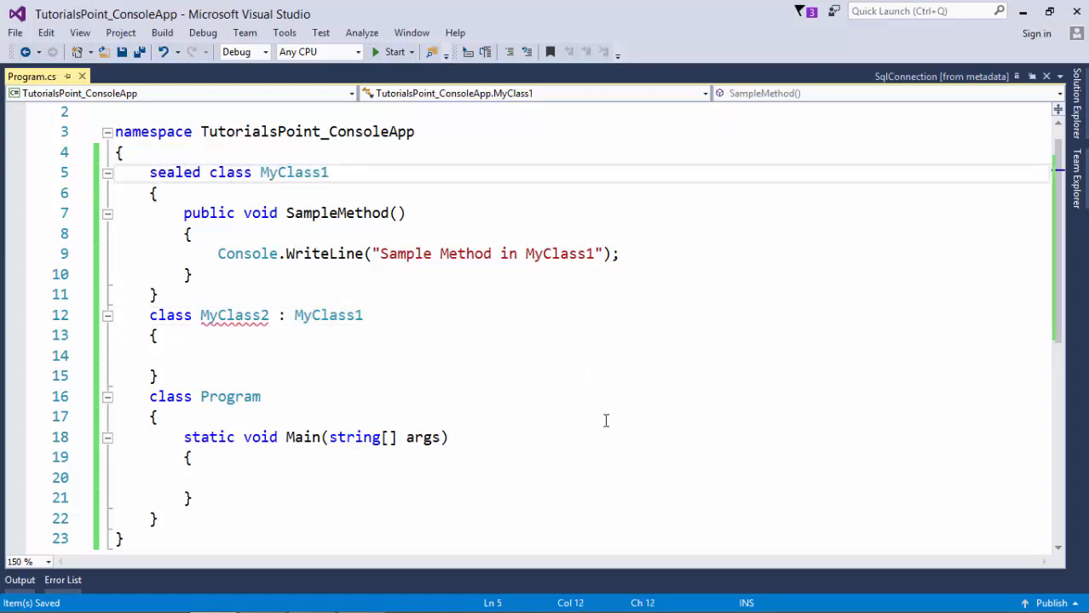
mouse_move(234, 316)
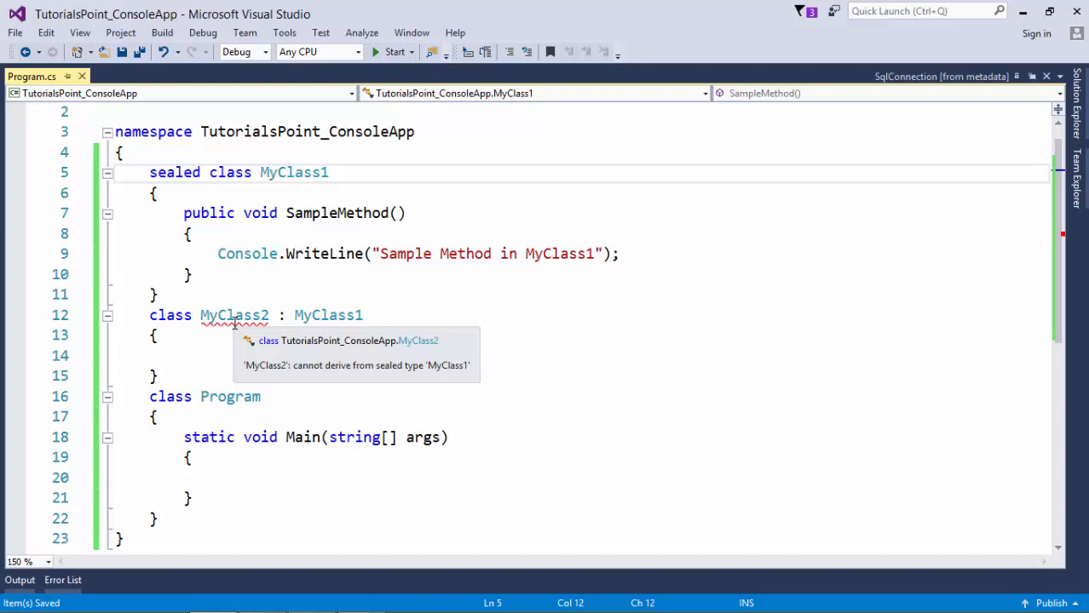
left_click(208, 172)
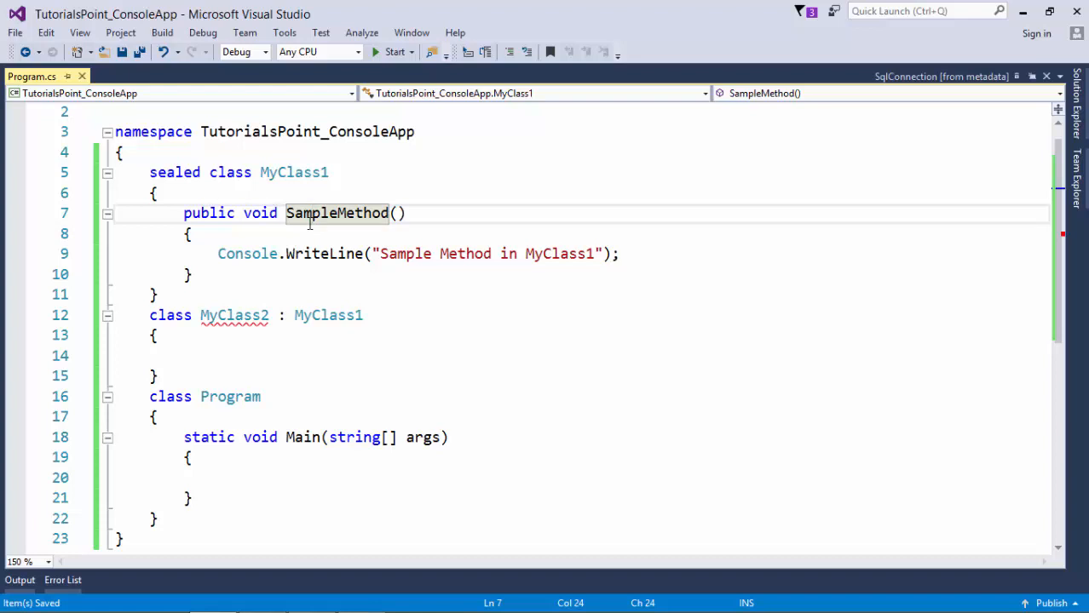
mouse_move(359, 288)
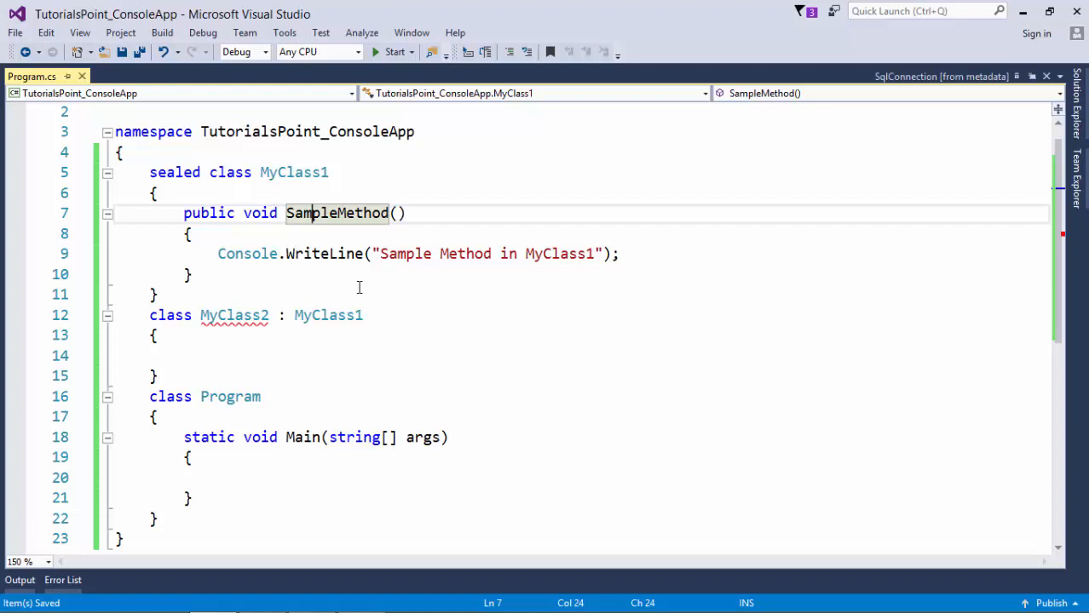
mouse_move(361, 287)
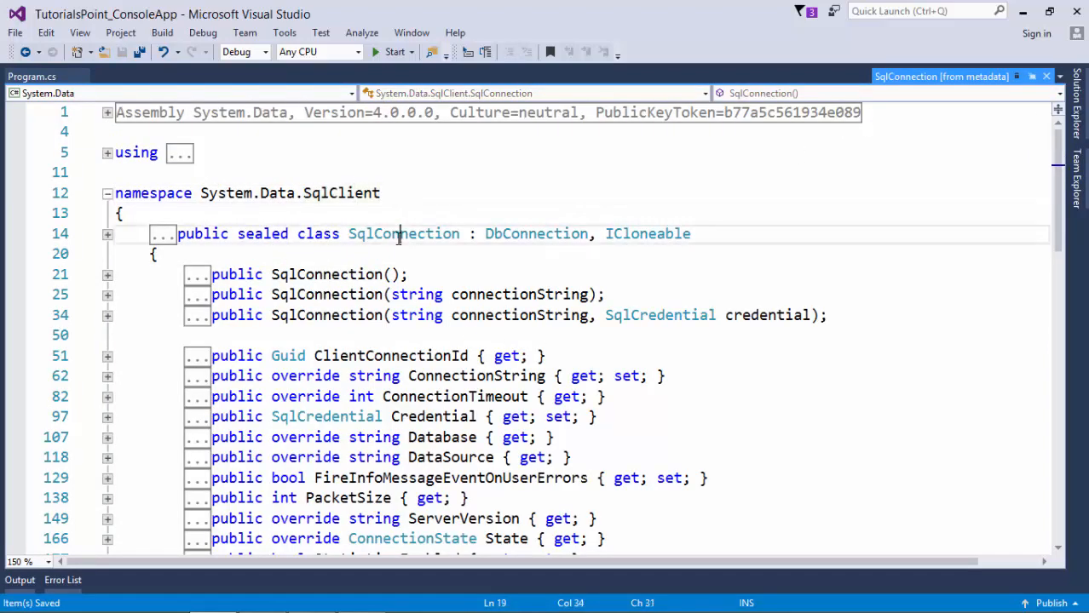
Step: Highlight SqlConnection, its declaration, and the DbConnection base class in the metadata view
double_click(403, 233)
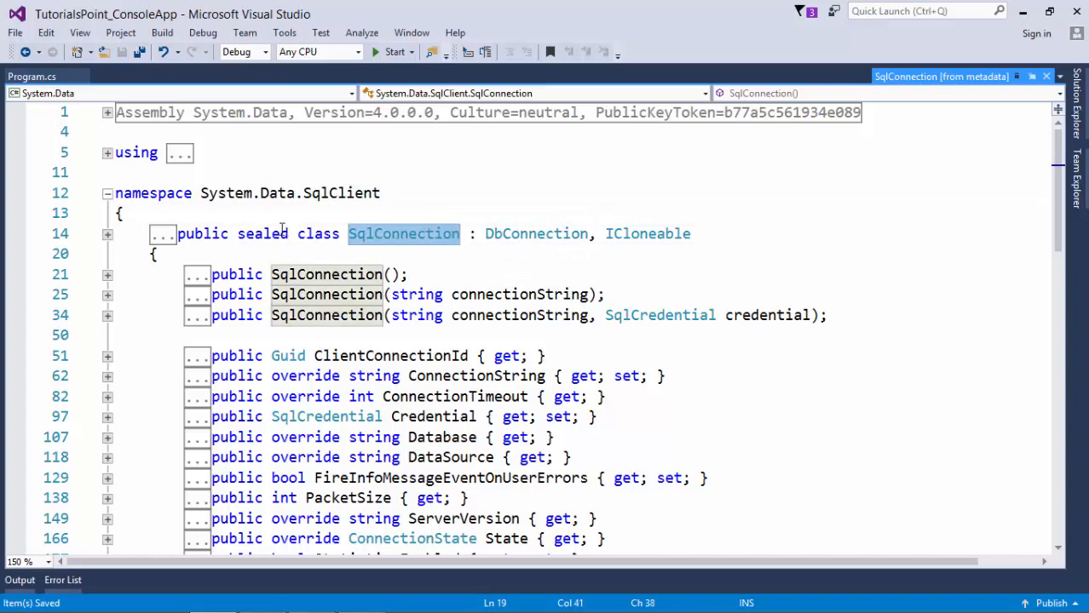
double_click(263, 234)
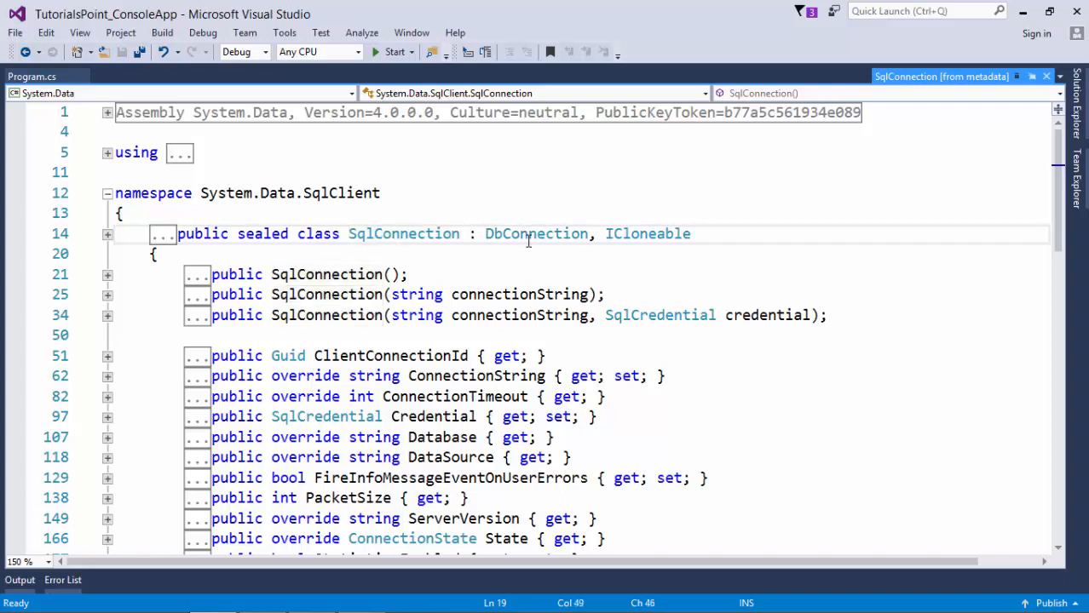
double_click(535, 233)
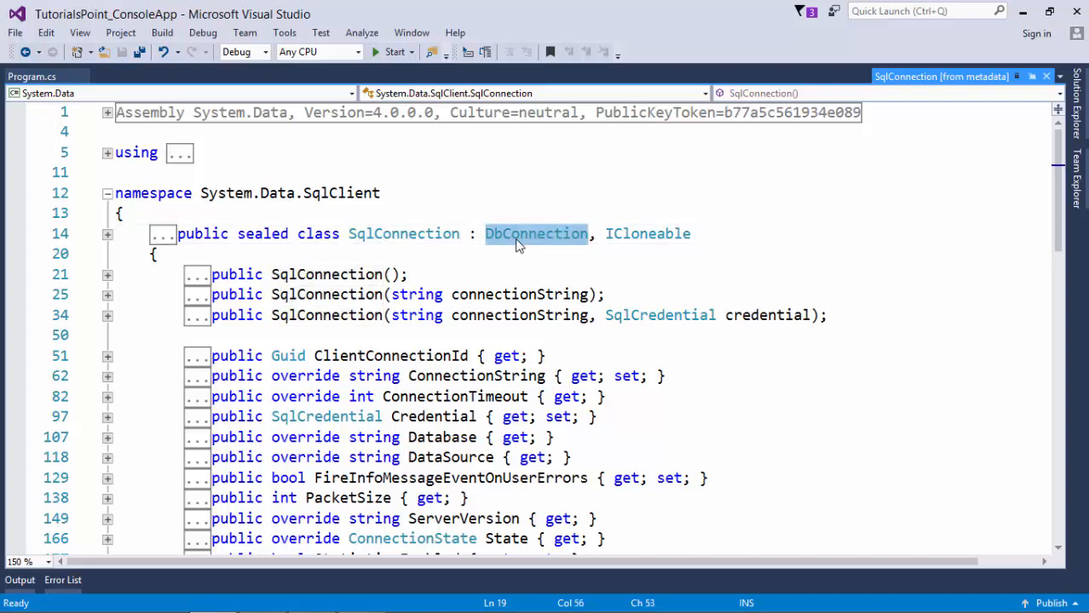